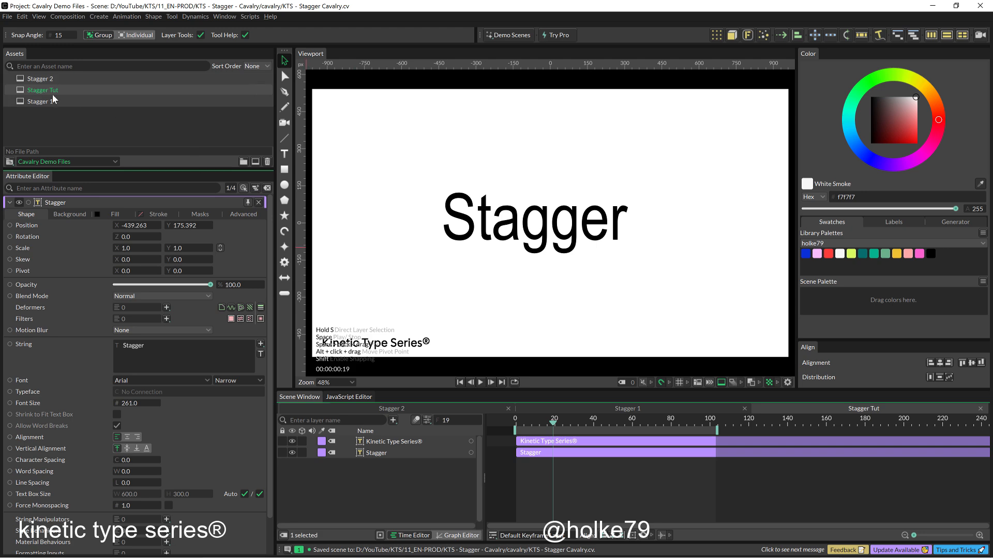
- Select the Stagger text layer and bring up the Add Deformer list for a Sub-Mesh
click(40, 101)
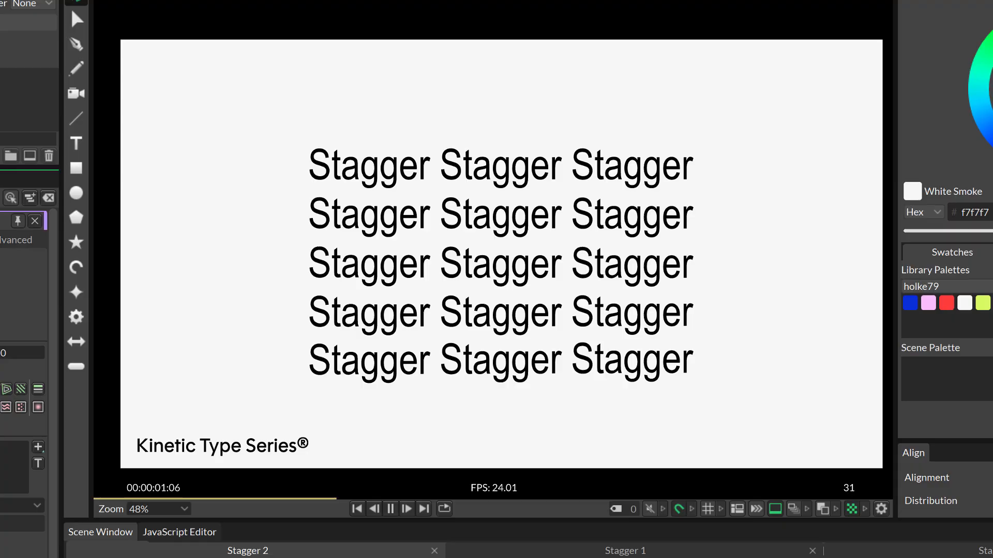
click(407, 509)
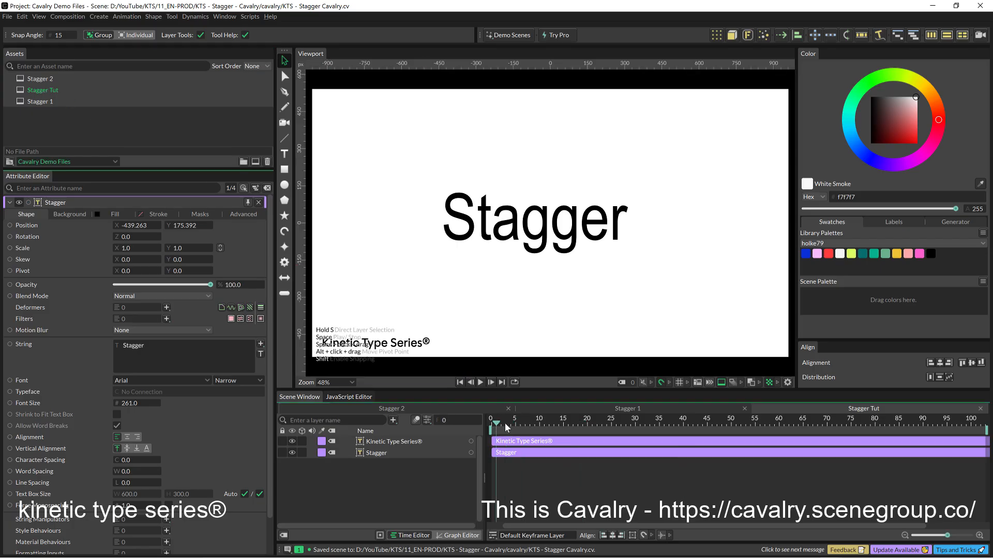
click(377, 453)
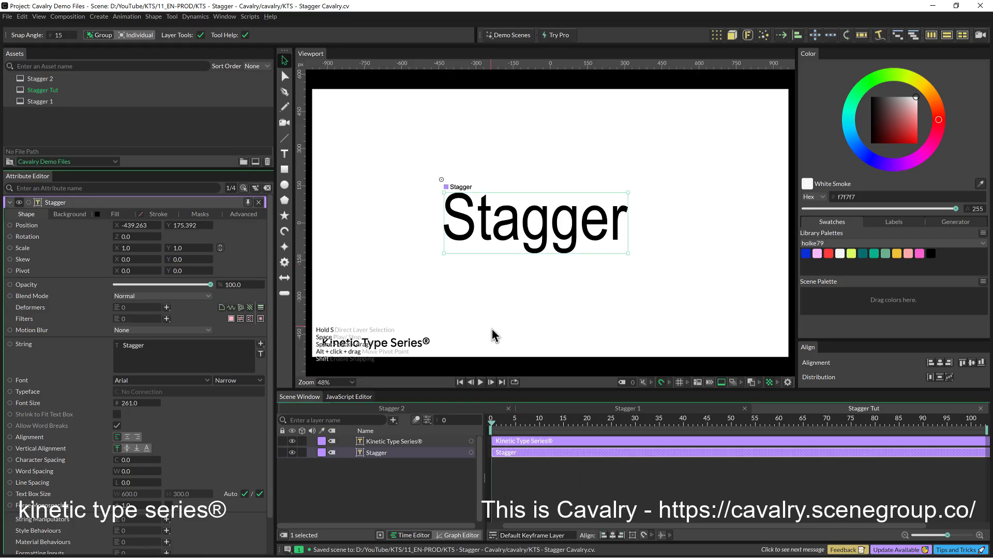
mouse_move(498, 351)
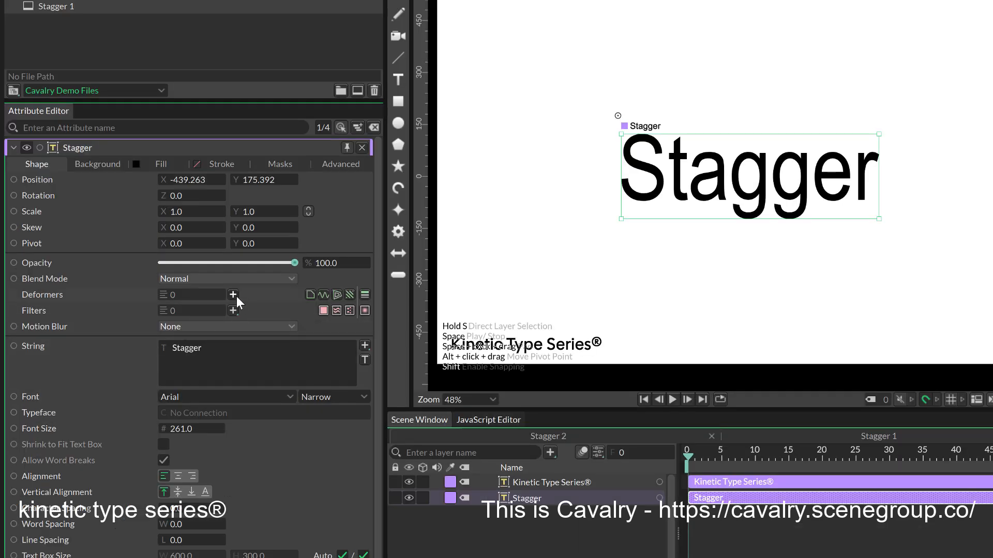
click(233, 295)
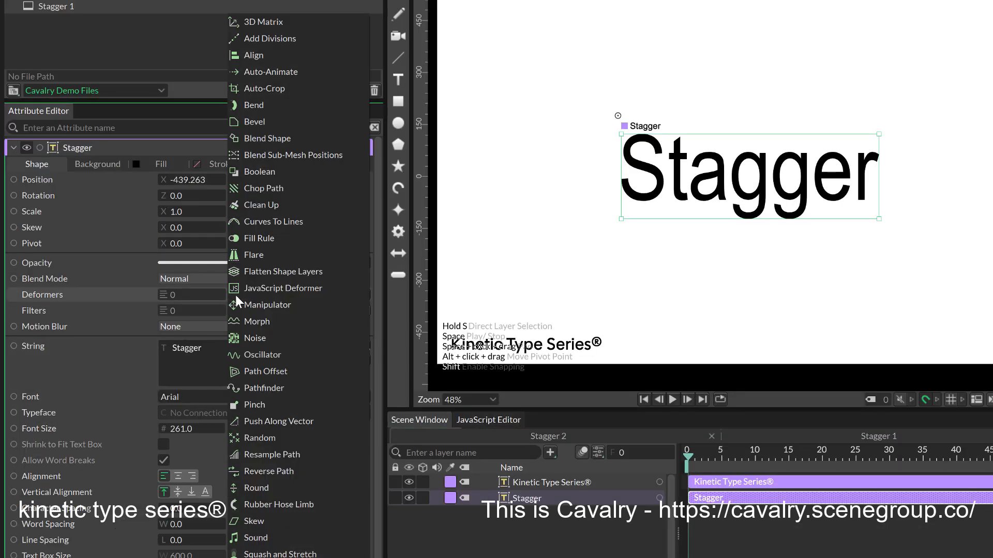
mouse_move(256, 337)
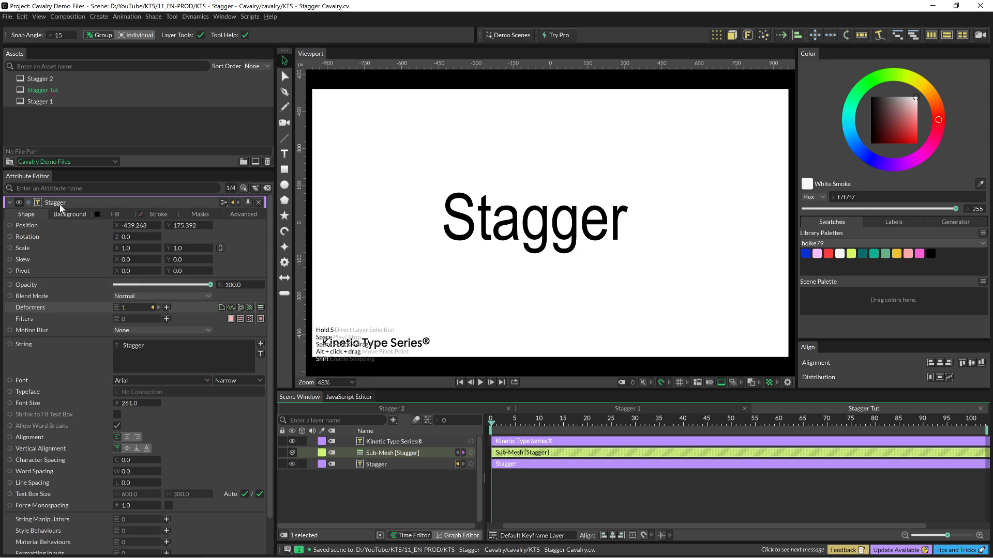
- Keyframe Sub-Mesh Position Y from its start value to 165 over about 40 frames
click(391, 453)
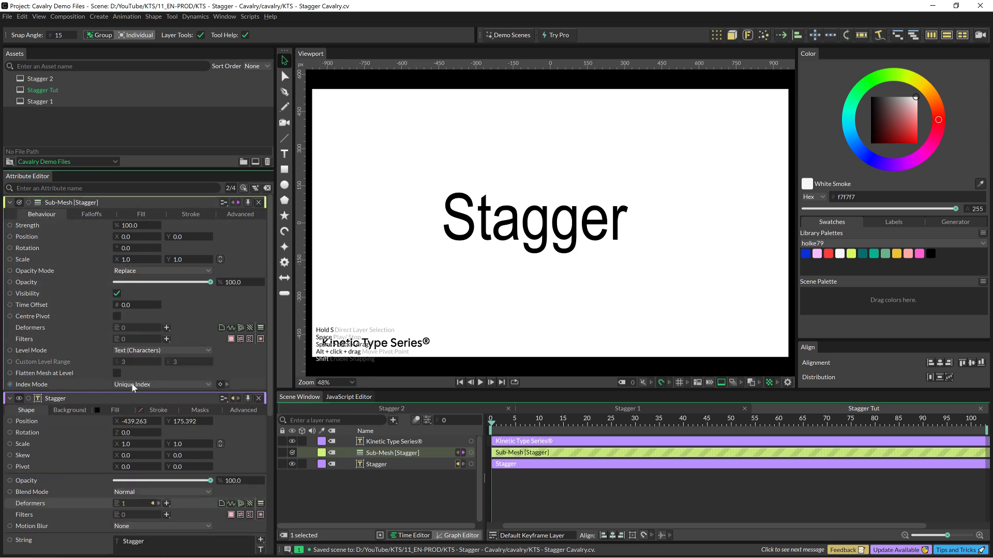
click(117, 373)
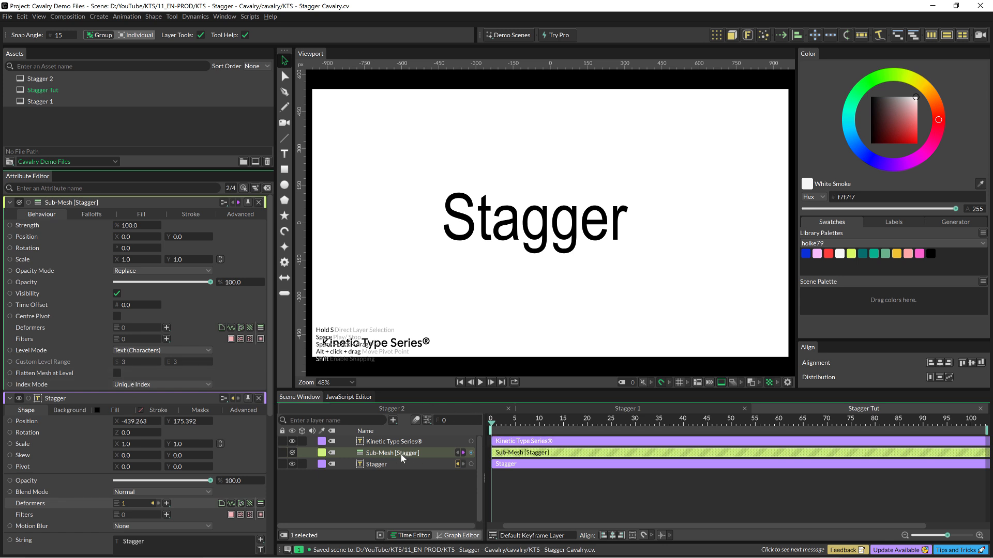
mouse_move(518, 322)
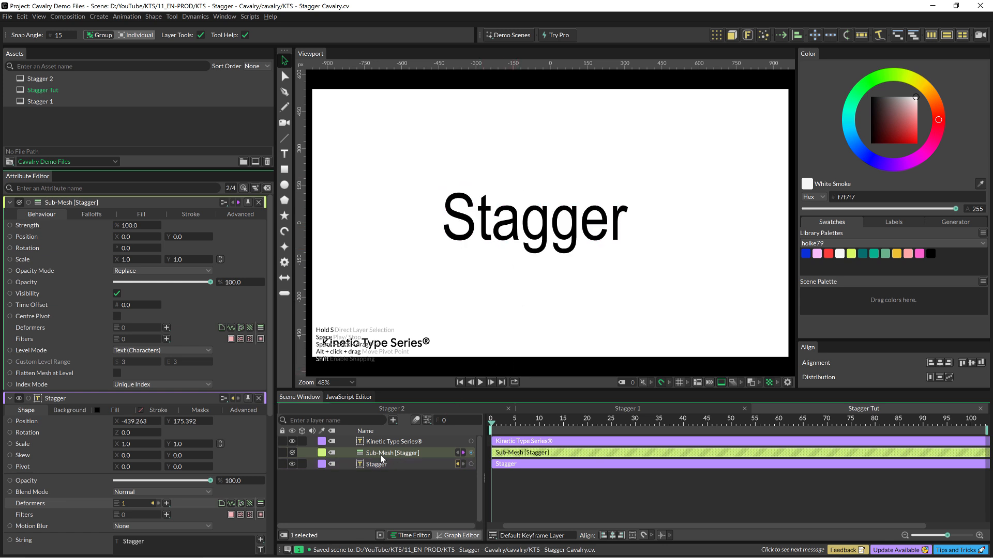
click(375, 464)
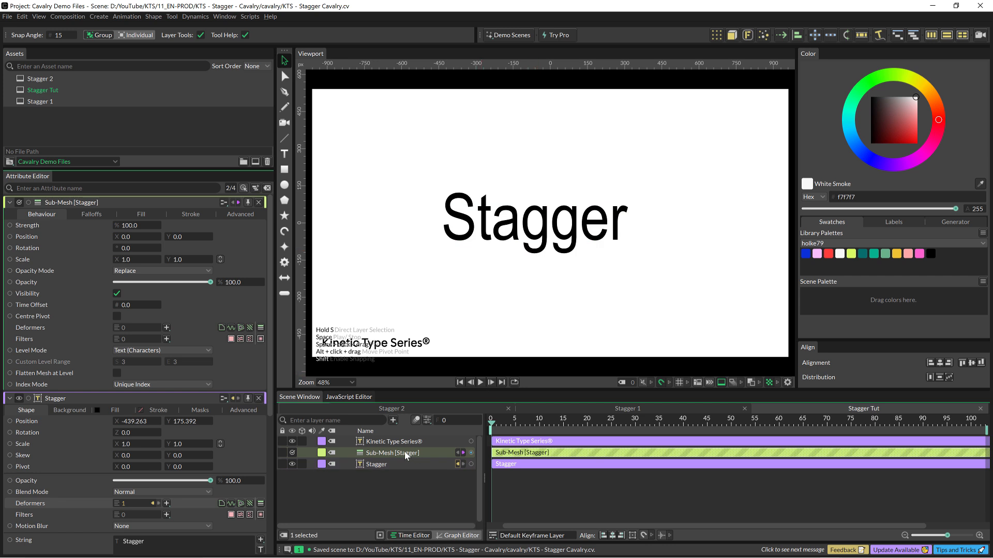
mouse_move(258, 367)
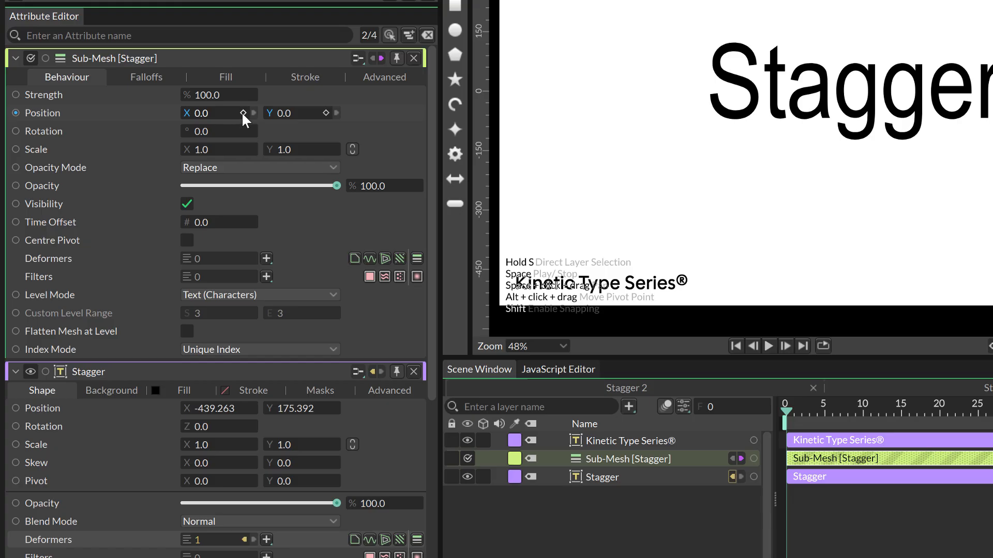
mouse_move(244, 116)
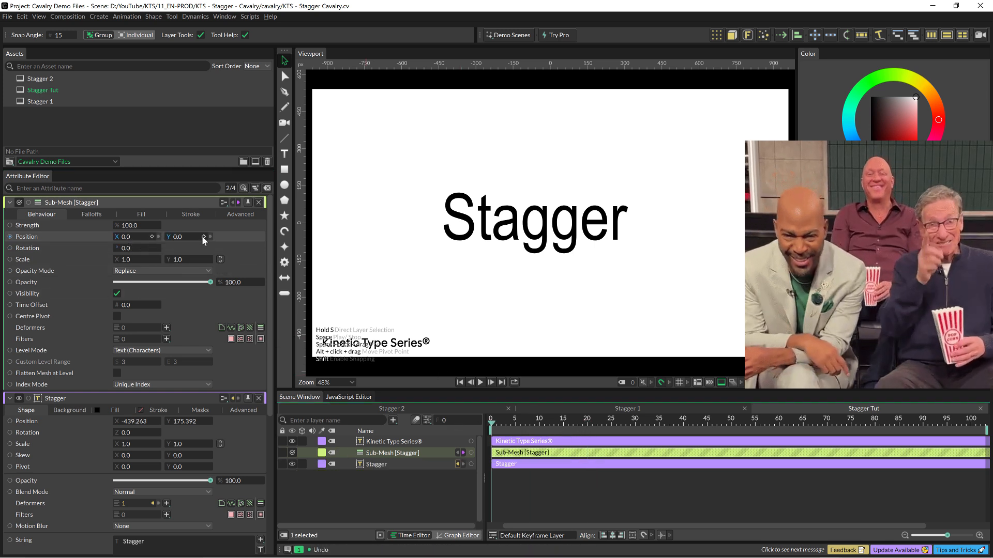
click(203, 236)
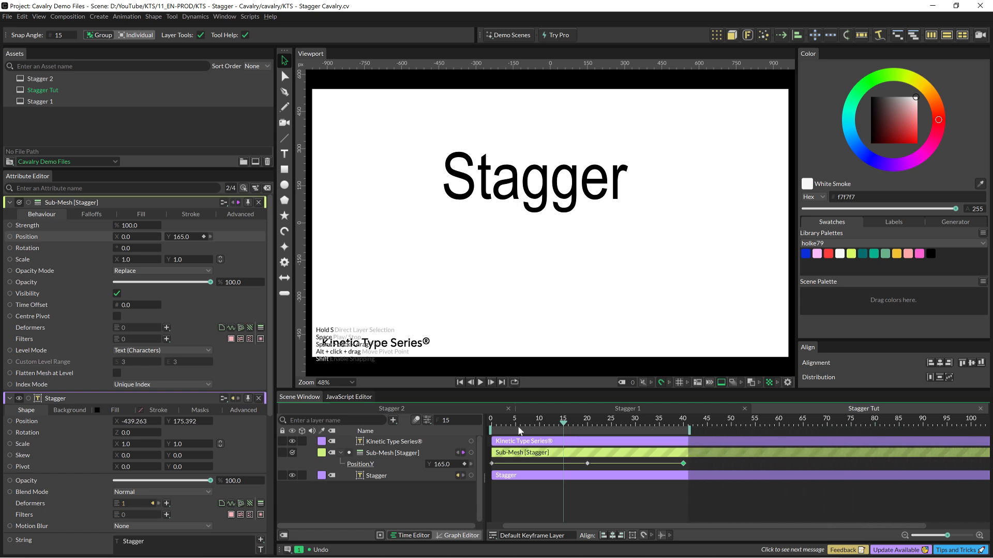
- Bring up the loop options on the Sub-Mesh Position.Y keyframes in the Time Editor
click(480, 382)
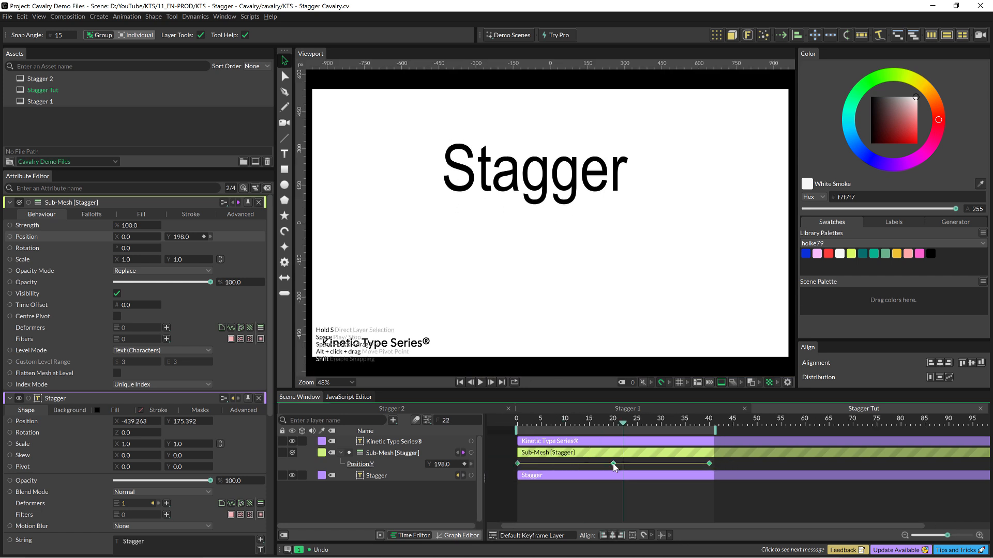
right_click(613, 464)
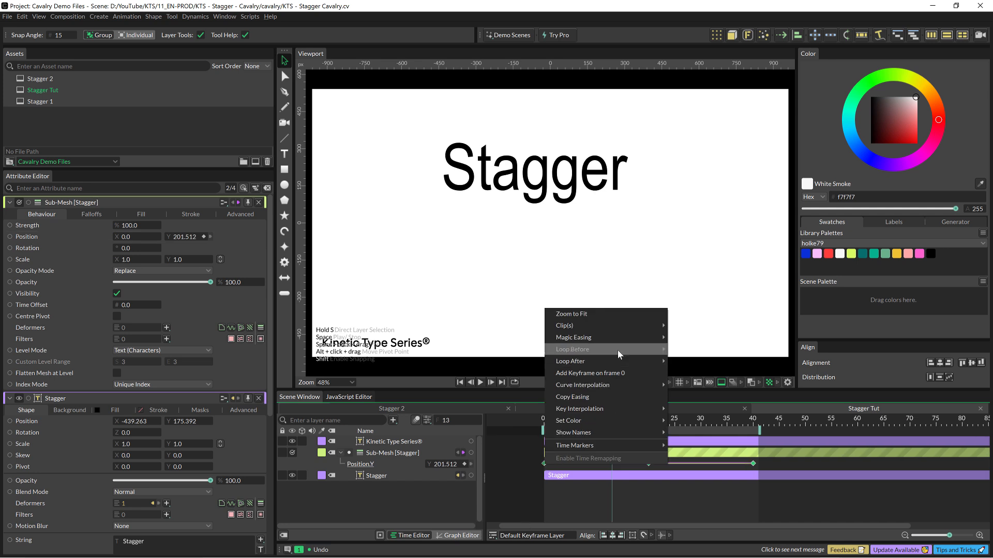
mouse_move(573, 337)
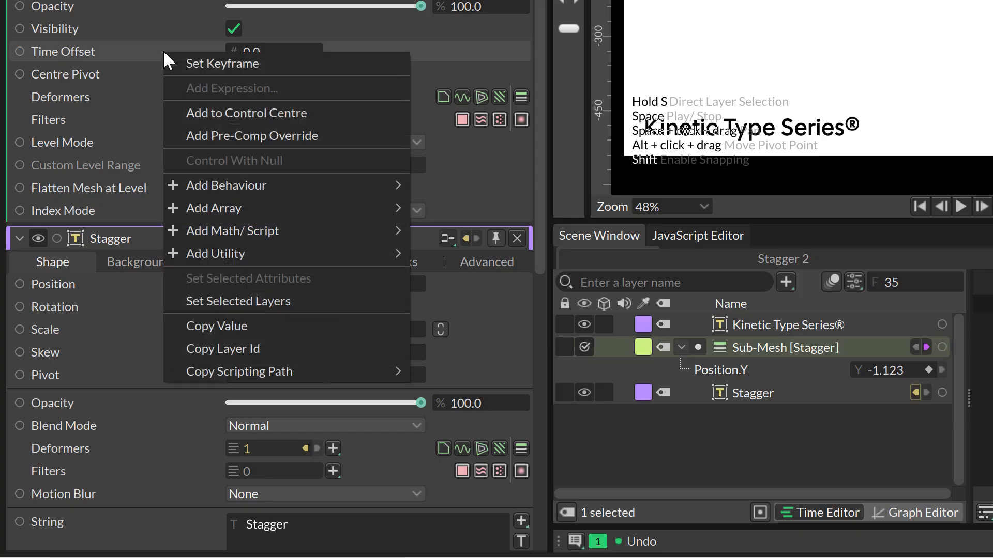
mouse_move(225, 186)
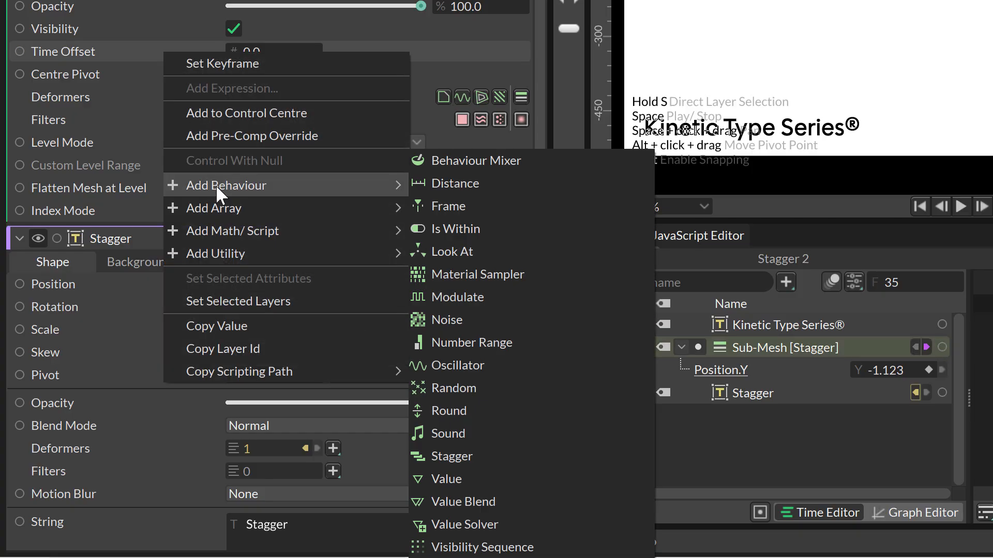
mouse_move(364, 197)
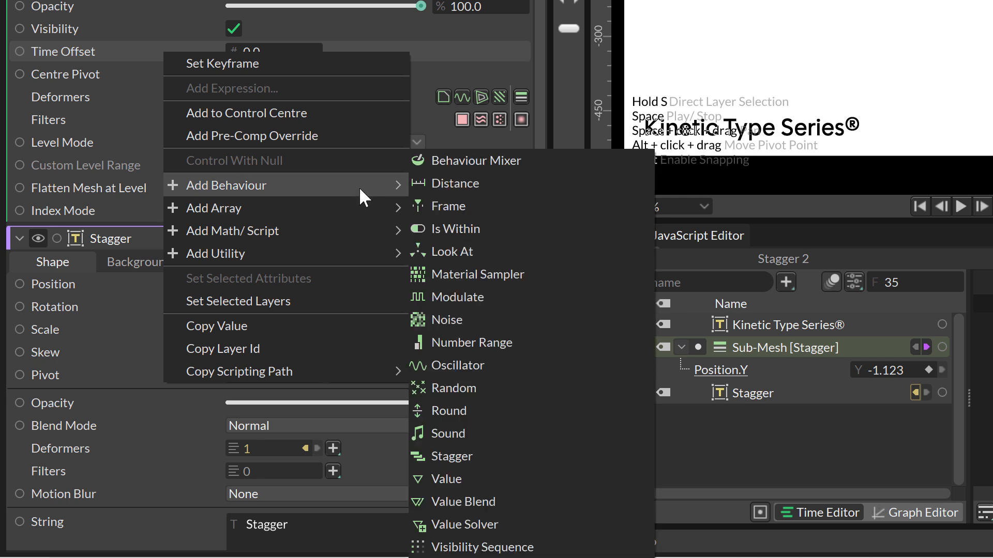
mouse_move(491, 383)
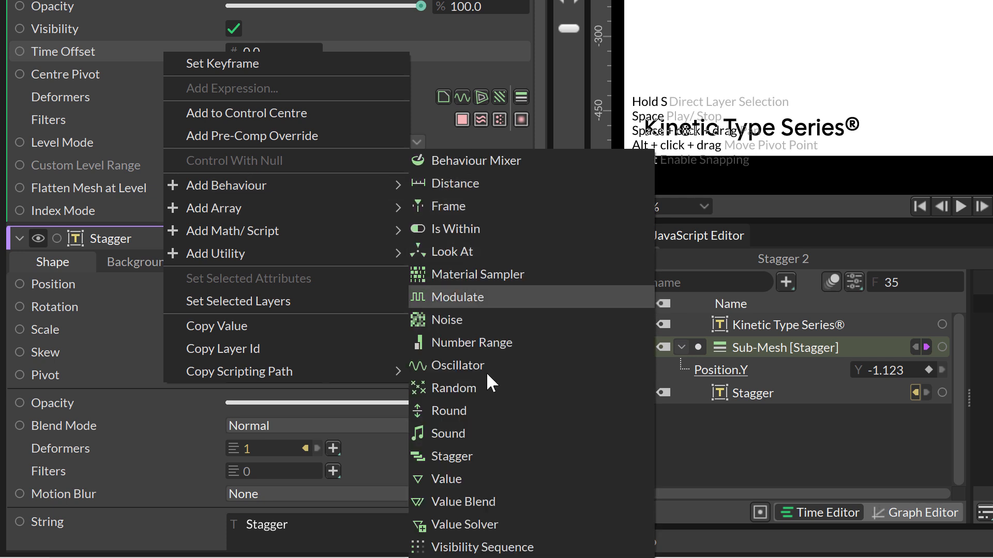
mouse_move(475, 456)
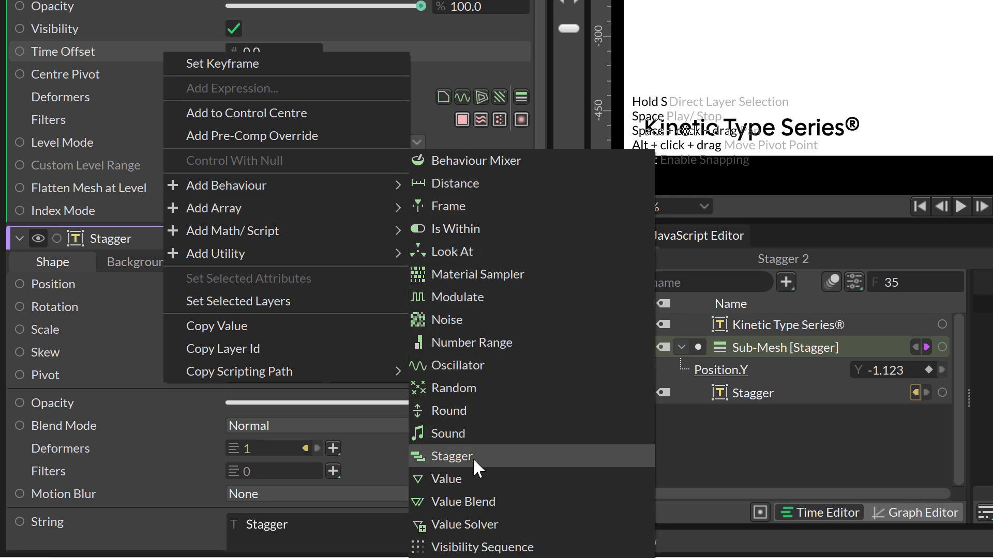
- Add a Stagger behaviour to the Sub-Mesh Time Offset, creating 'Stagger 2 [Time Offset]'
click(451, 456)
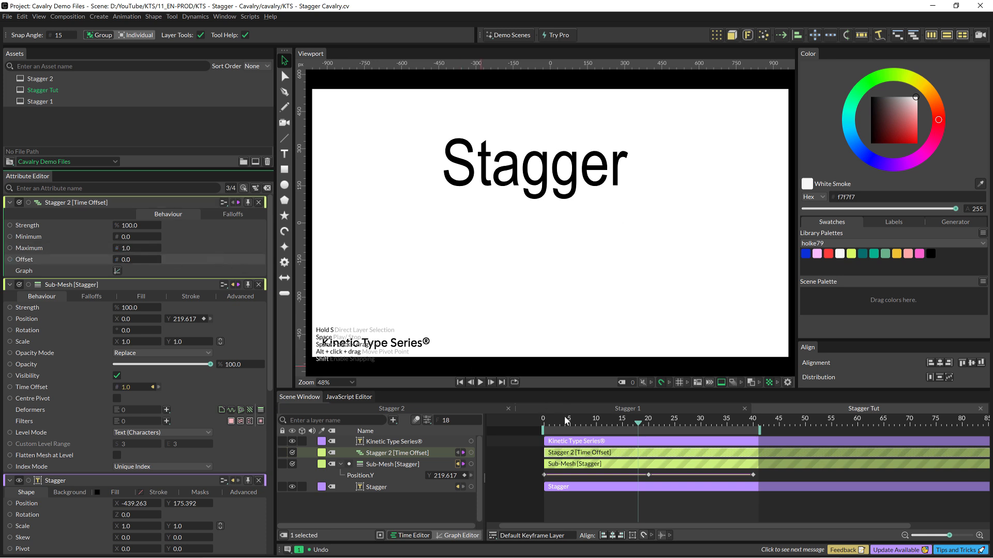
- Select the Sub-Mesh layer and show the Stagger 2 behaviour's falloff graph
click(480, 383)
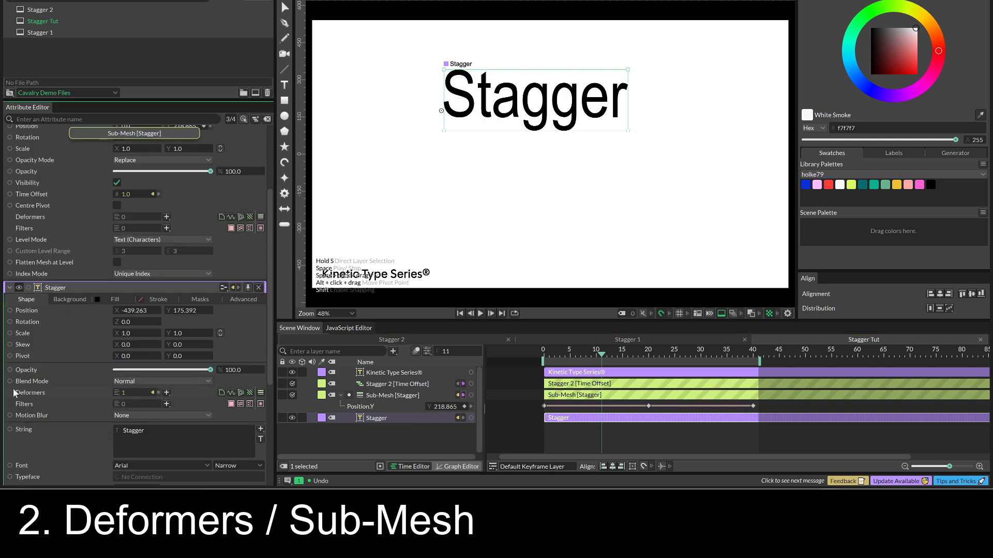
mouse_move(176, 397)
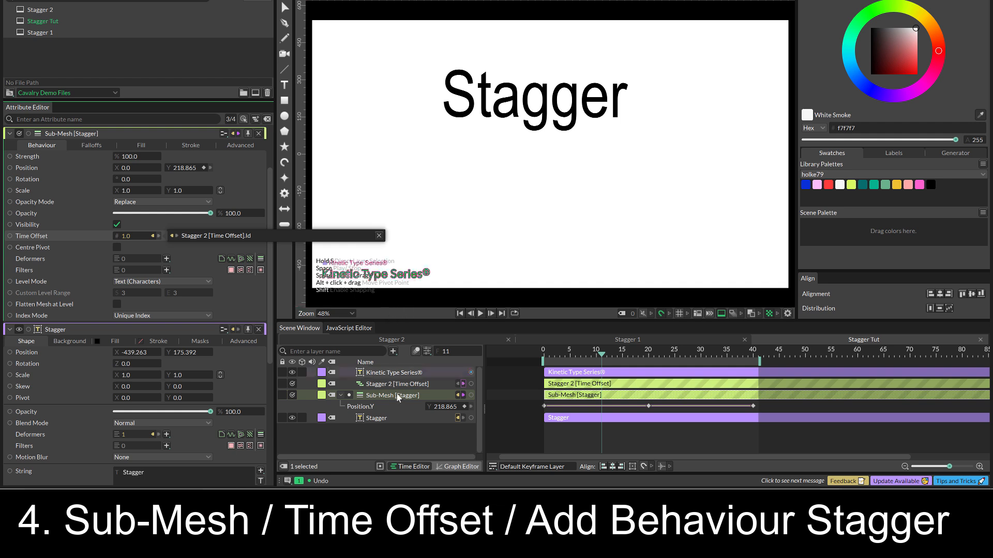
click(394, 384)
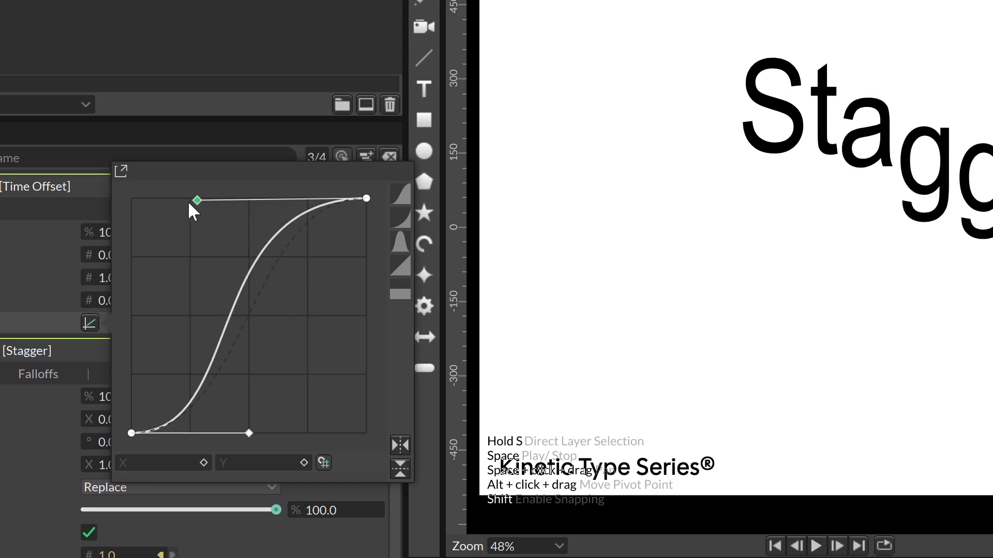
- Drag the Stagger graph handle into an eased S-curve, then select the Stagger text layer
drag(197, 201, 176, 198)
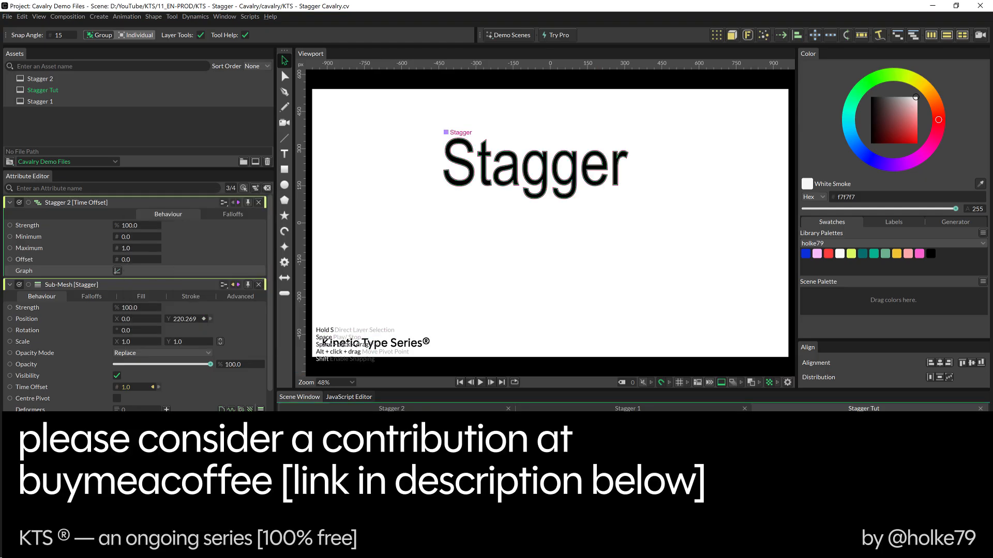
click(532, 167)
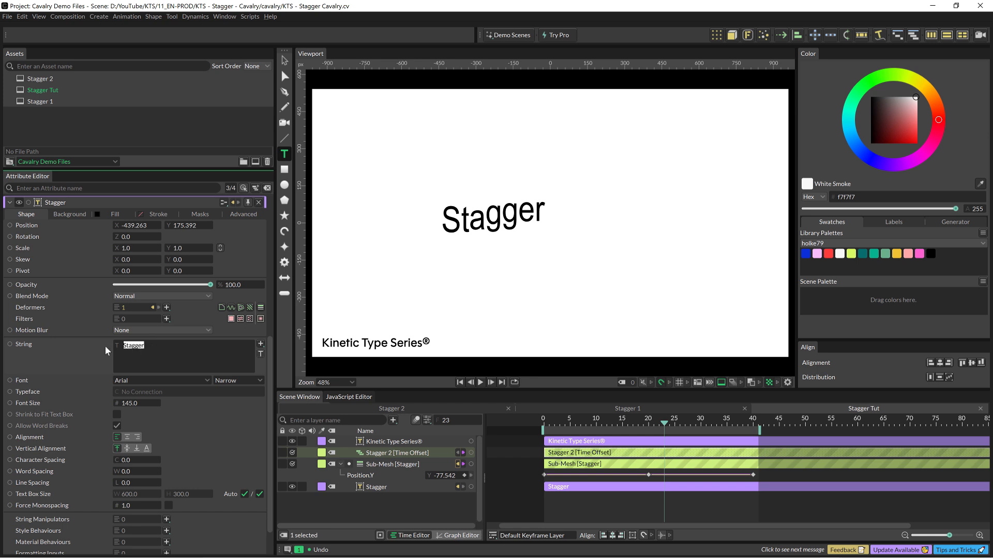
- Set the String to four lines of 'Stagger Stagger Stagger', then select the Sub-Mesh layer
click(133, 346)
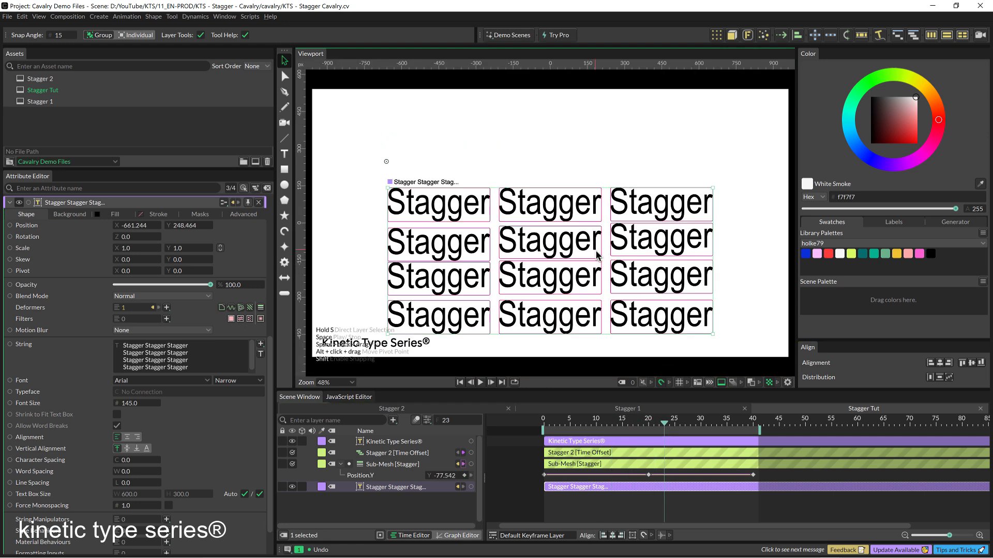
click(480, 382)
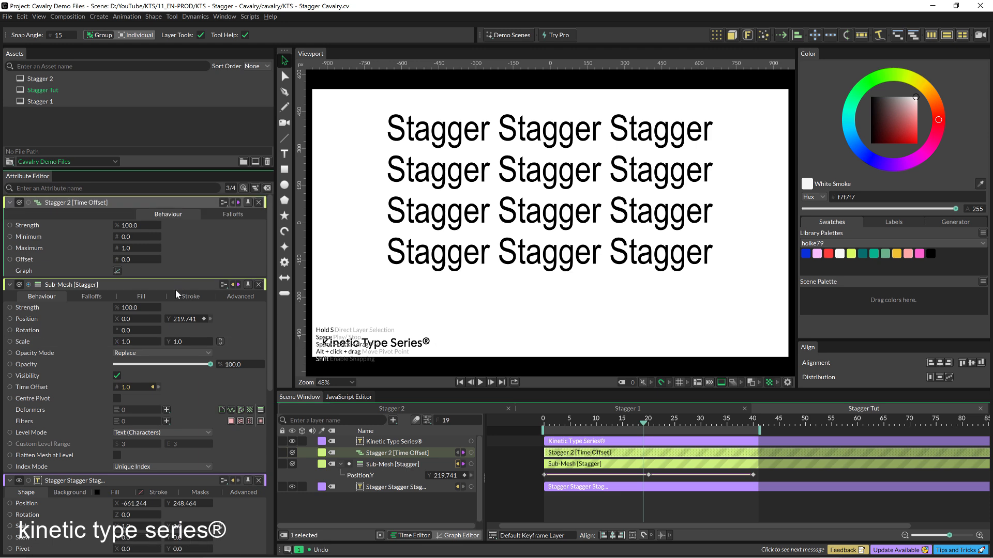
- Set Stagger 2 Maximum to 5.0 and spread the Position.Y keyframes later in time
click(117, 271)
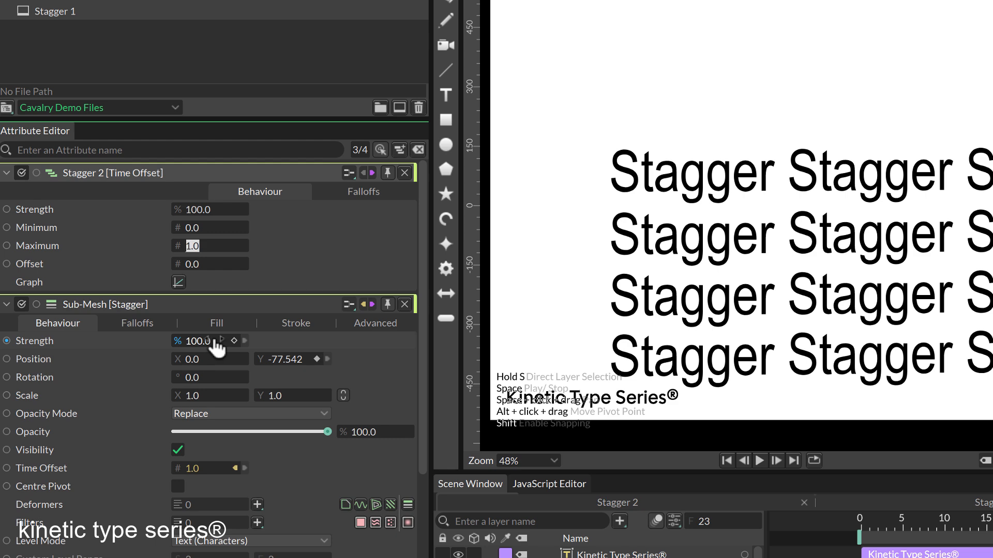
text(5.0)
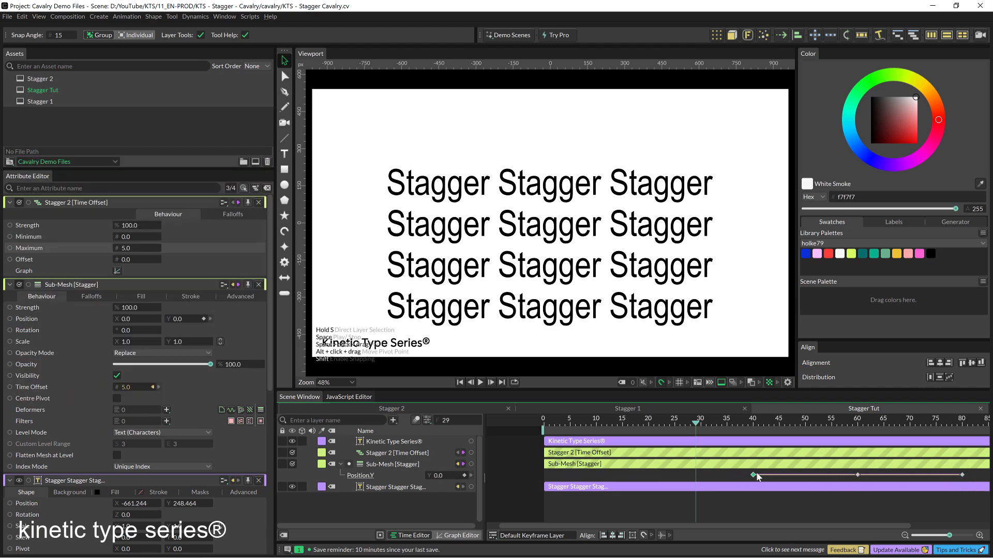
drag(758, 475, 796, 479)
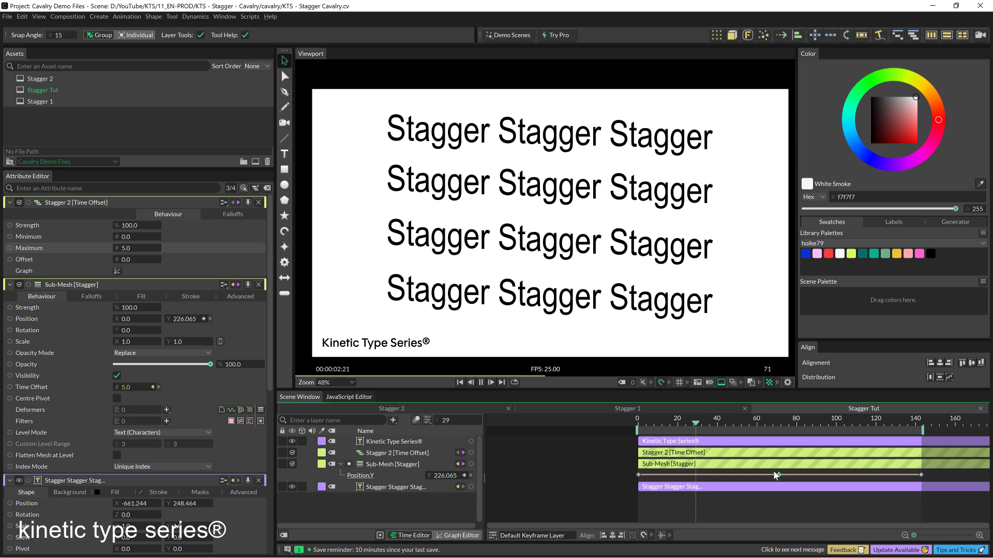
click(481, 381)
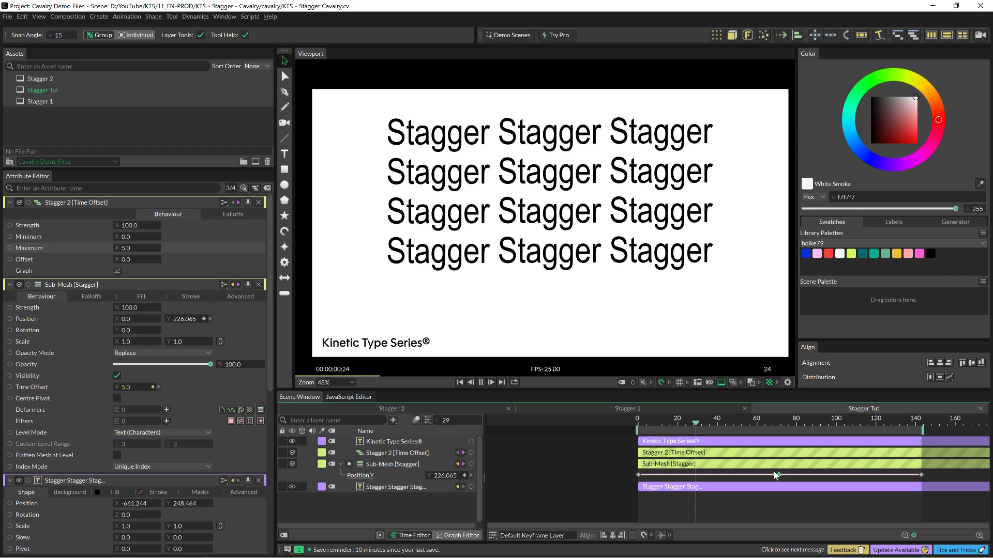
click(491, 381)
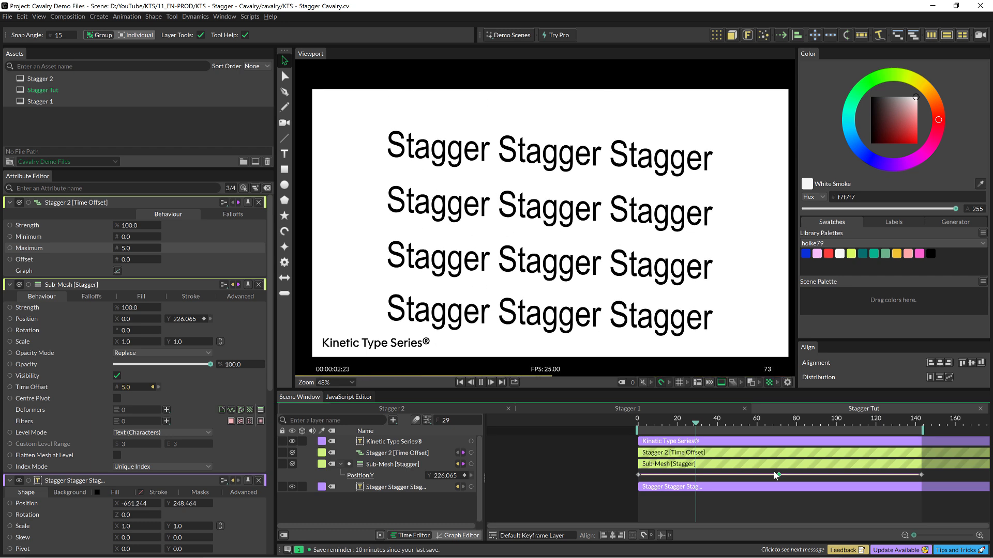